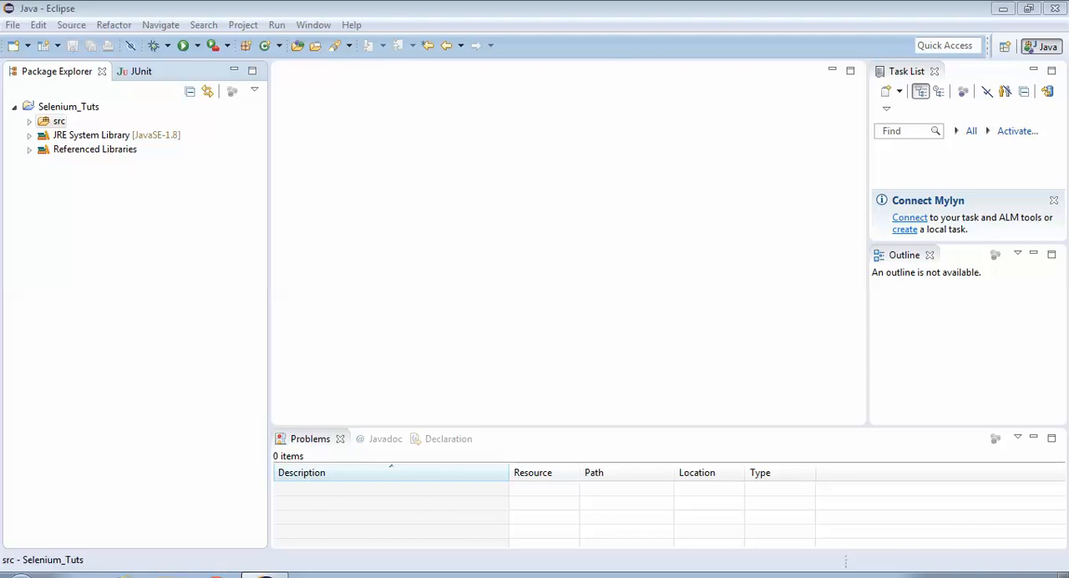
- Select the src folder of Selenium_Tuts and bring up its context menu
left_click(58, 120)
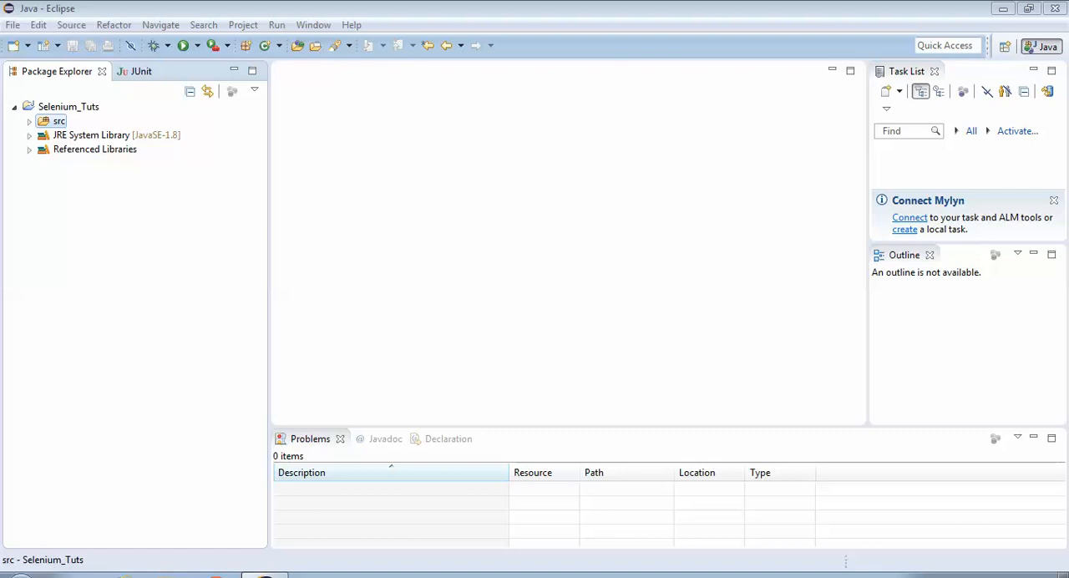
right_click(61, 120)
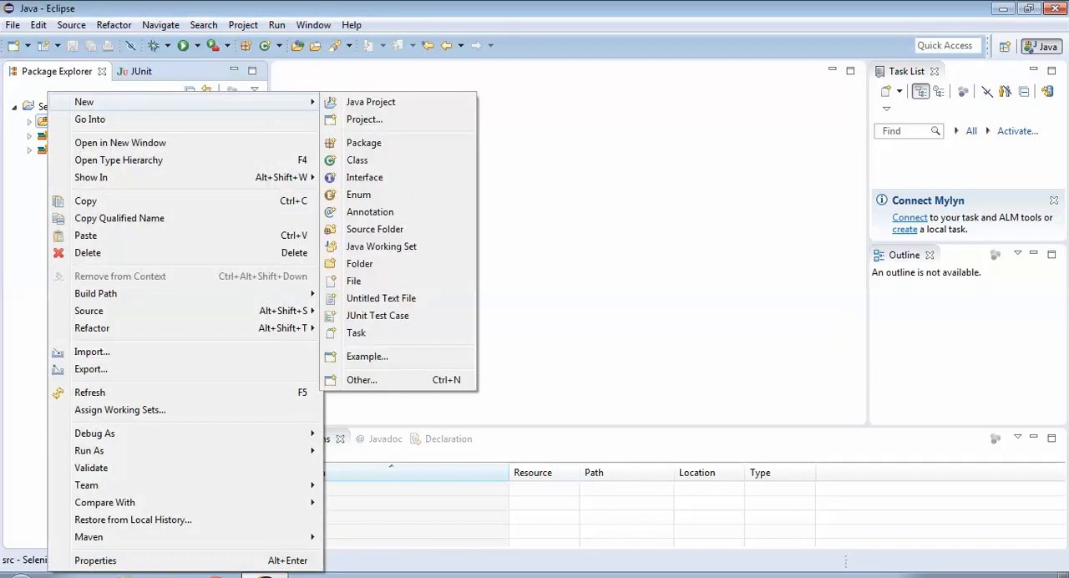
mouse_move(357, 160)
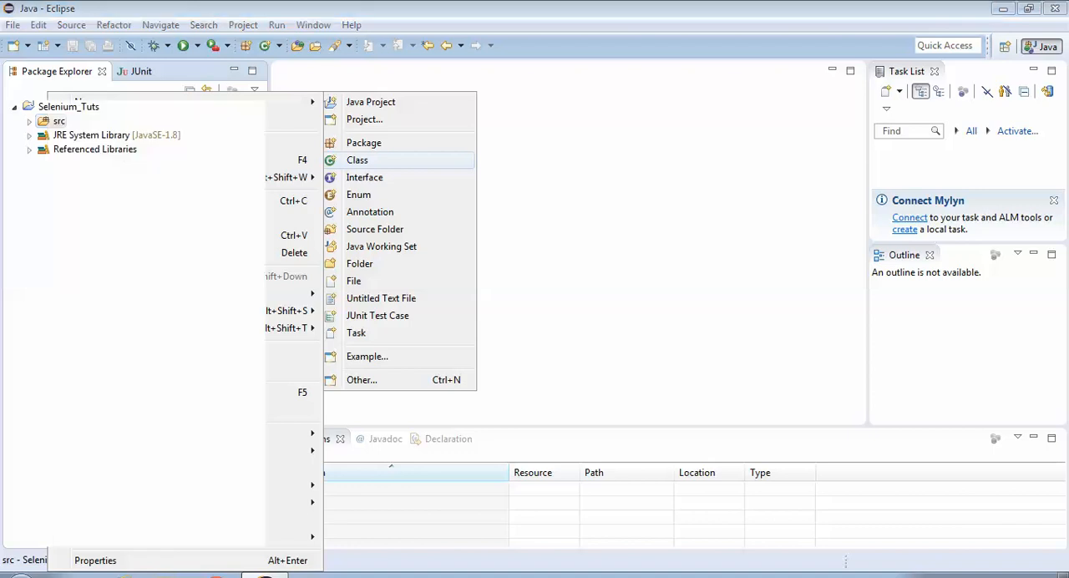
- Create a new public class Max_Window in src with a main method stub
left_click(358, 160)
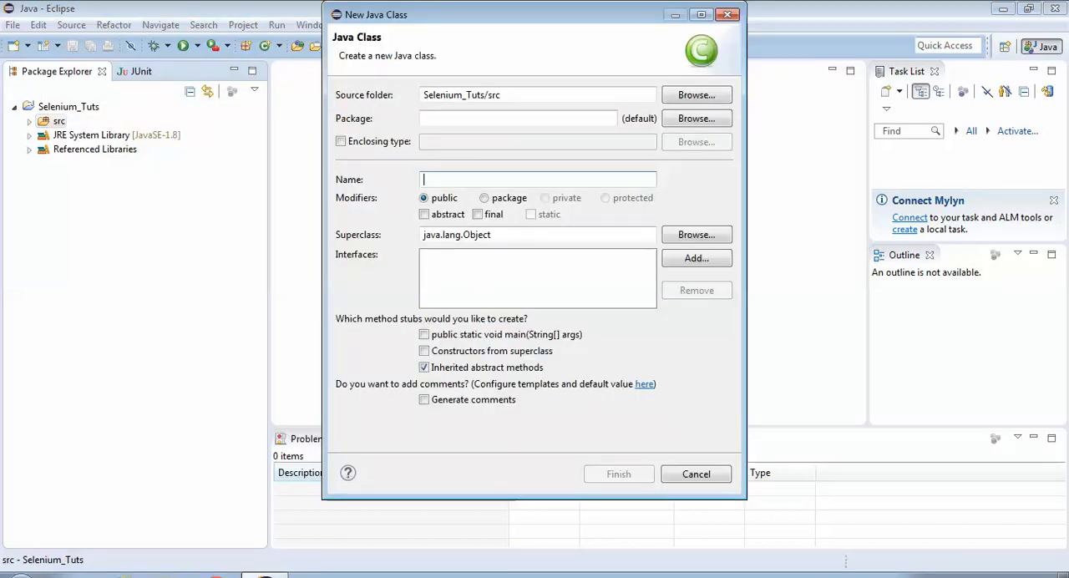
type("MA")
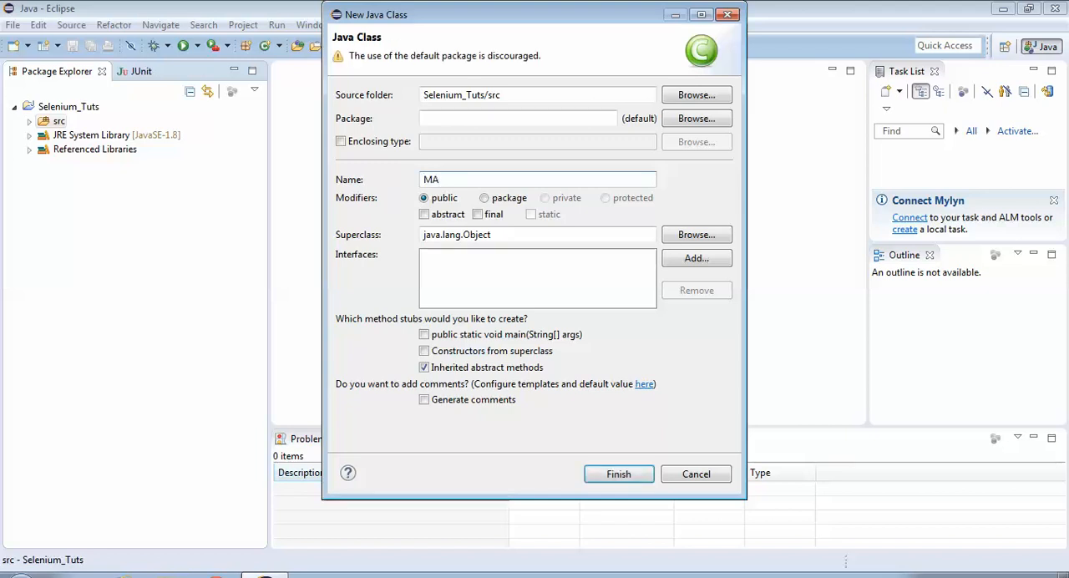
type("Max")
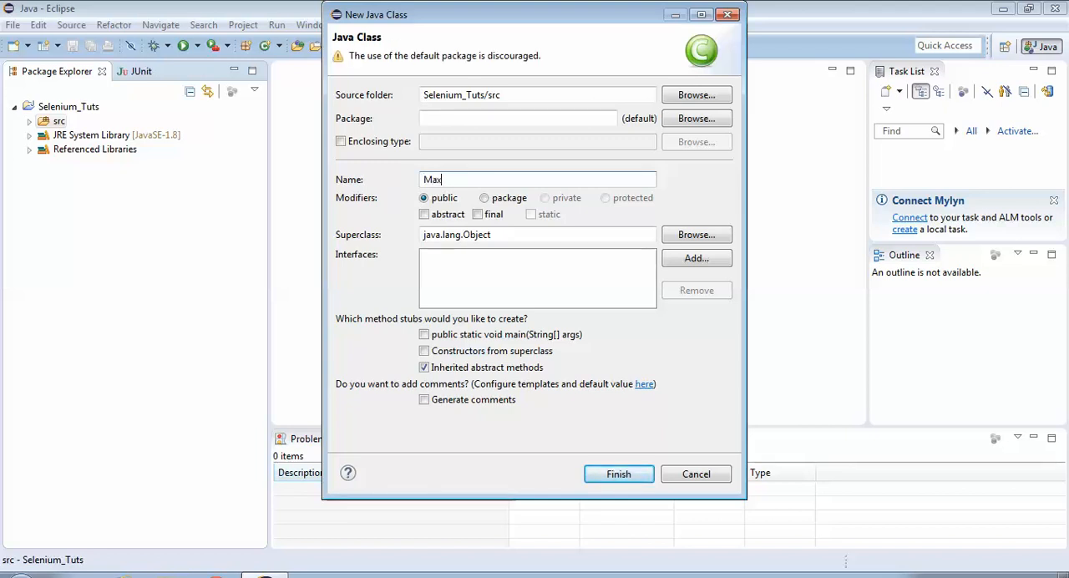
type("_Win")
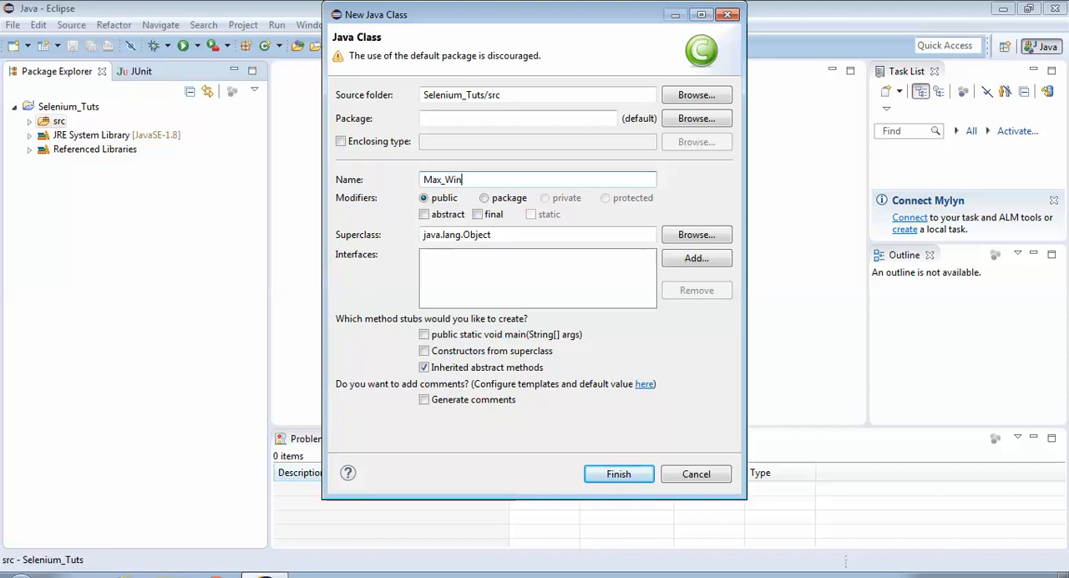
type("dow")
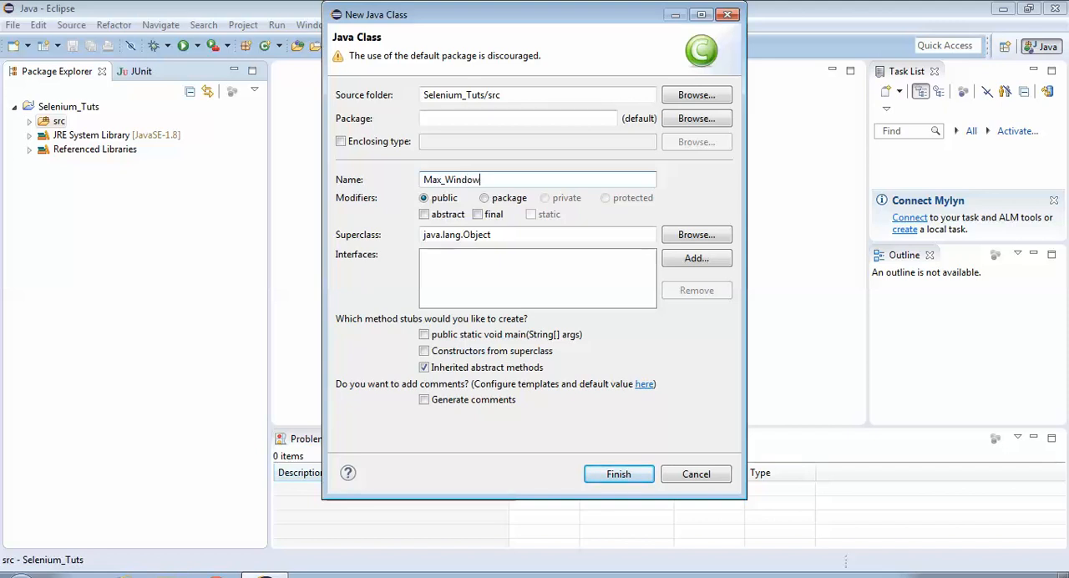
left_click(424, 334)
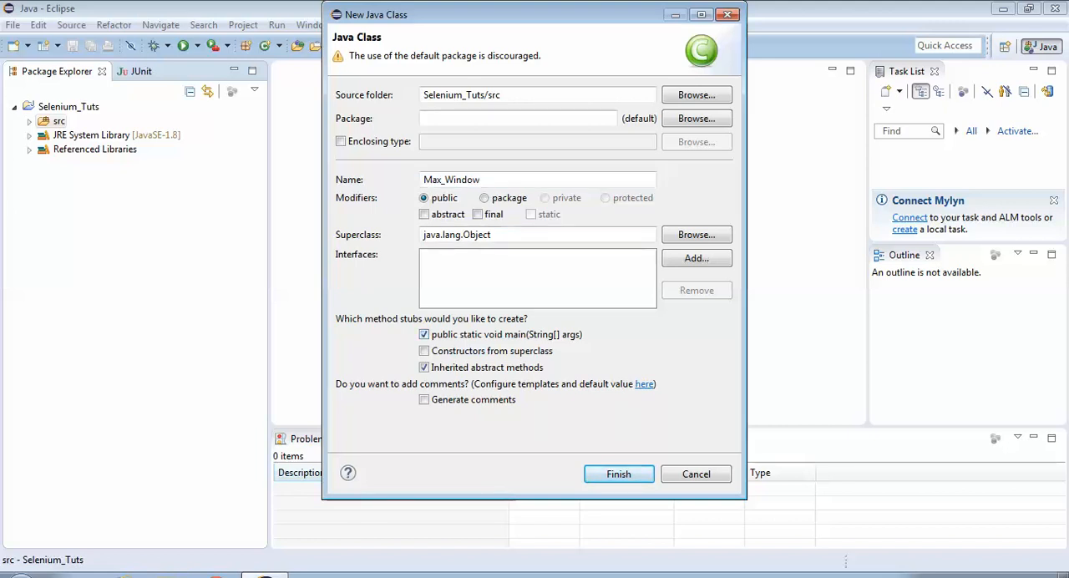
left_click(618, 474)
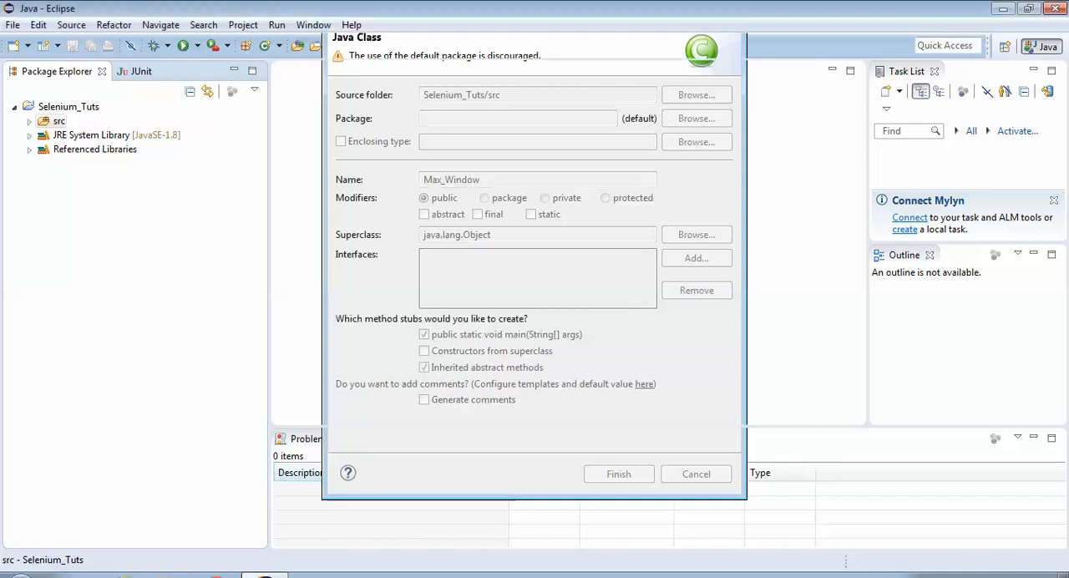
- Open Max_Window.java from Package Explorer in the editor
left_click(618, 474)
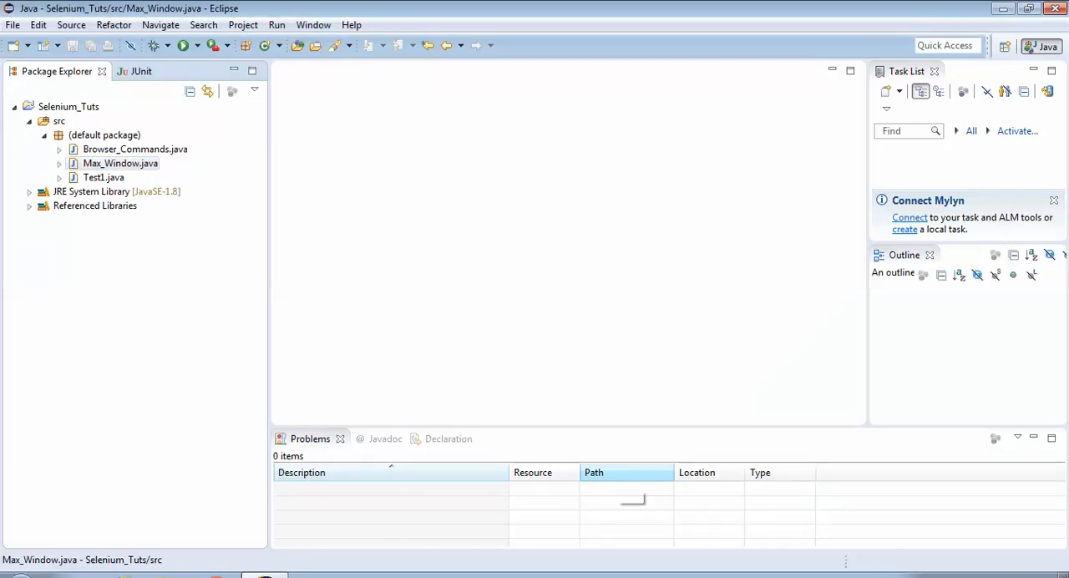
double_click(121, 164)
type("public static void main(String[] args")
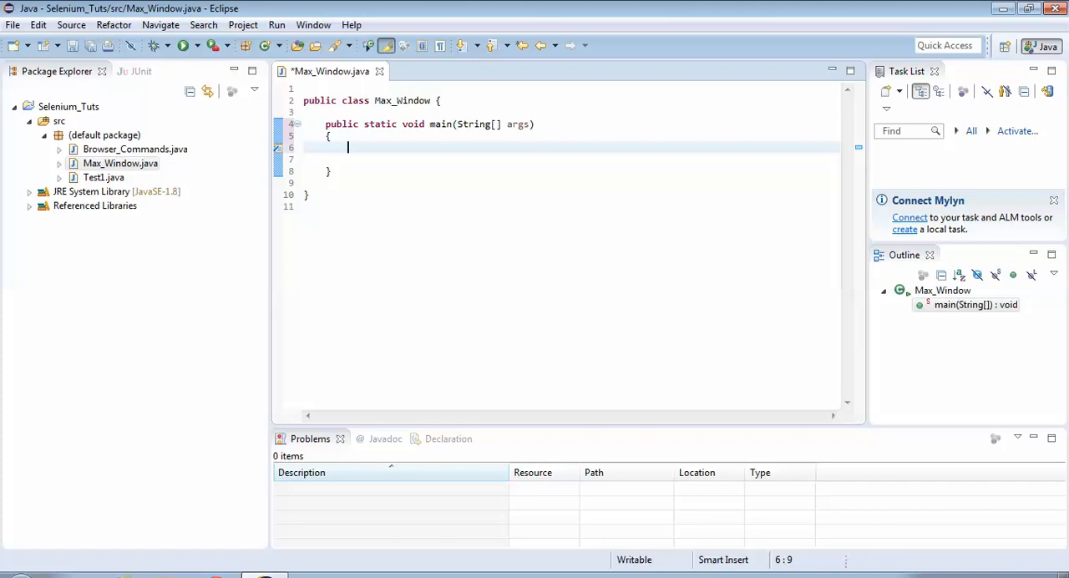
- Write WebDriver driver = new FirefoxDriver(); inside the main method
type("Web")
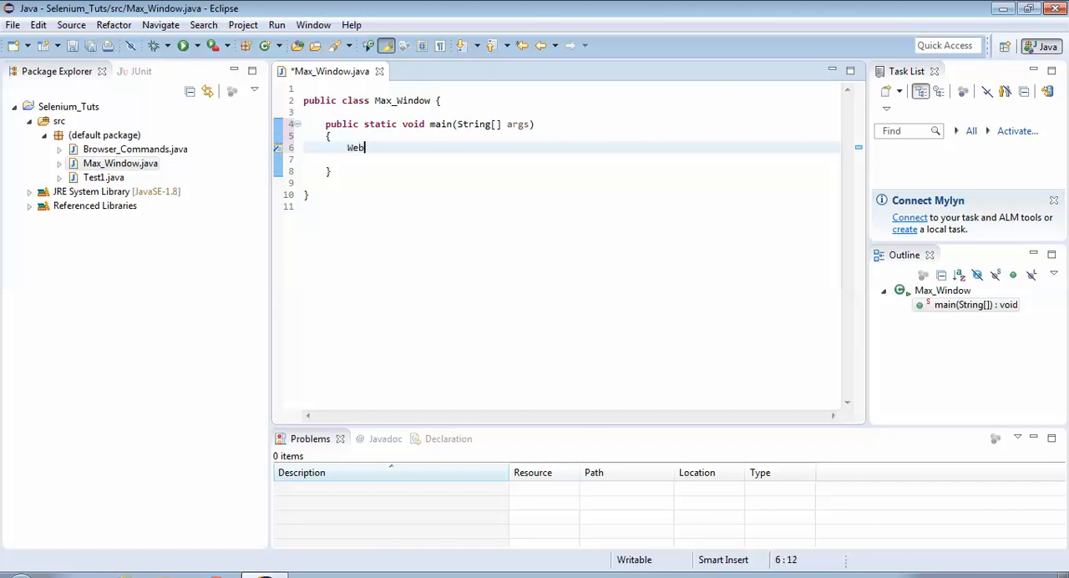
type("Driv")
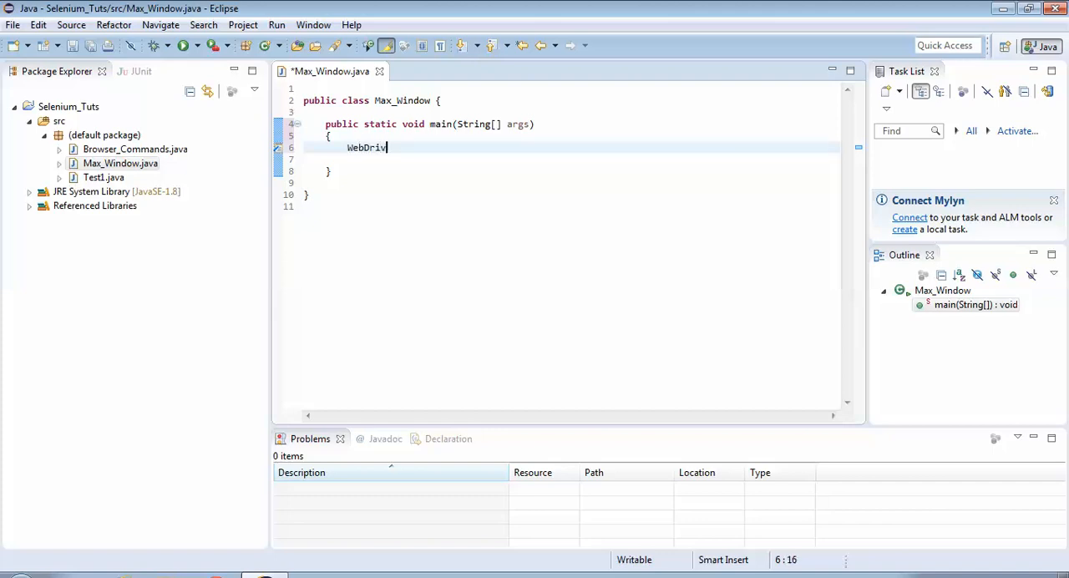
type("er")
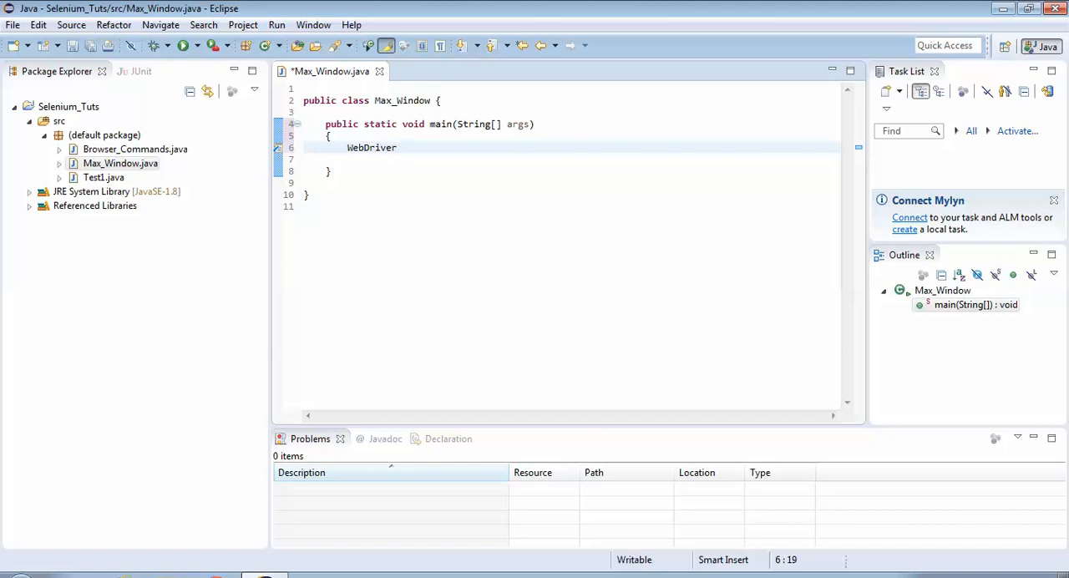
type("driver =")
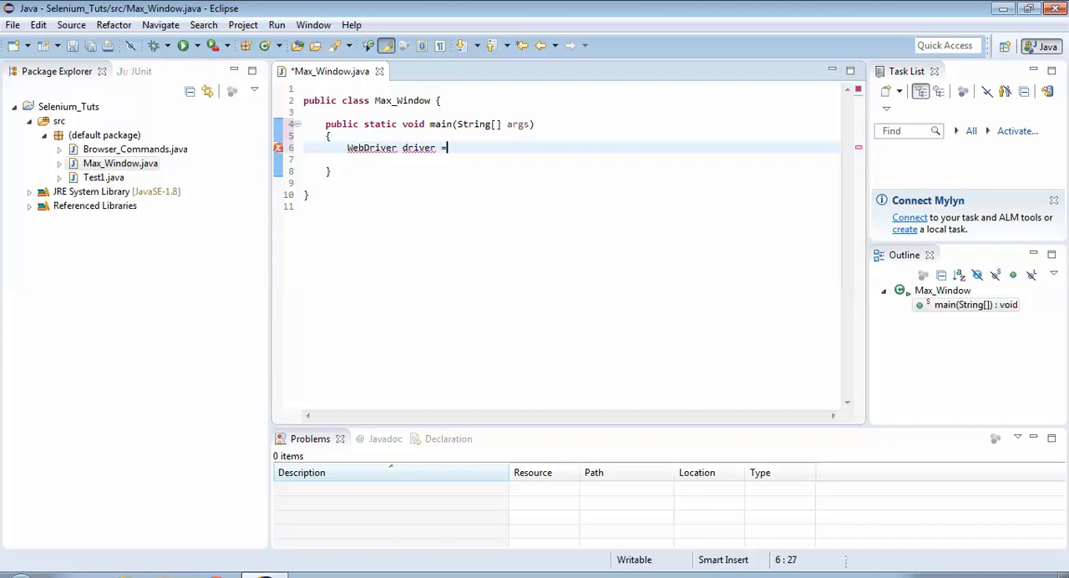
type("new")
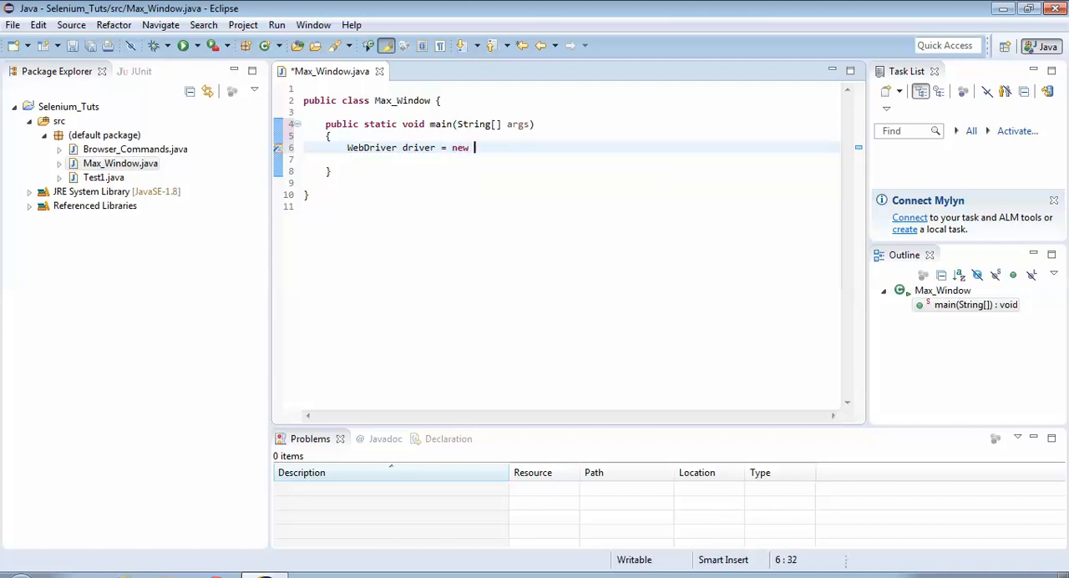
type("Fie")
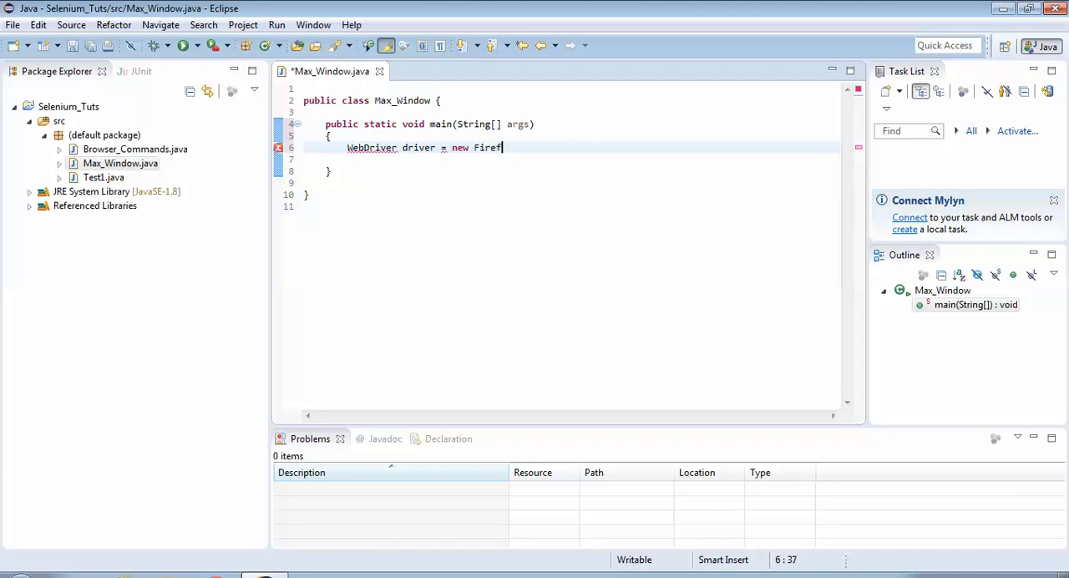
type("oxDr")
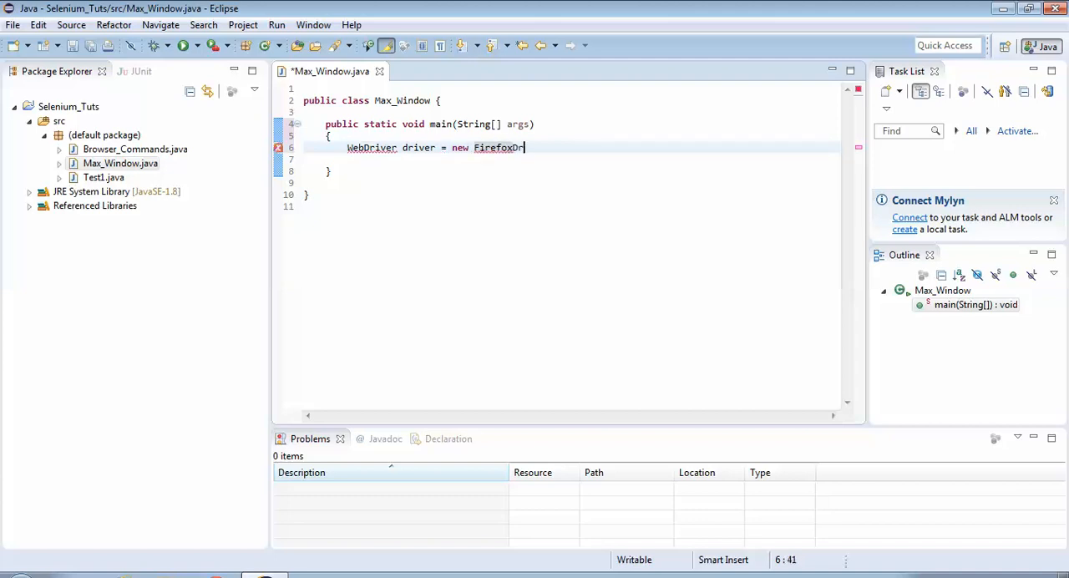
type("iver")
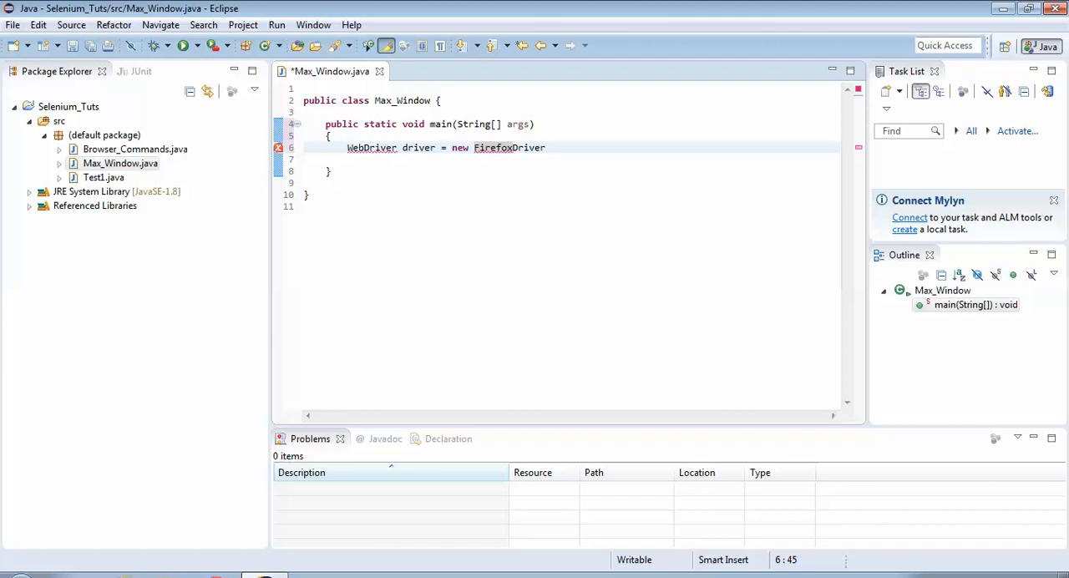
type("();")
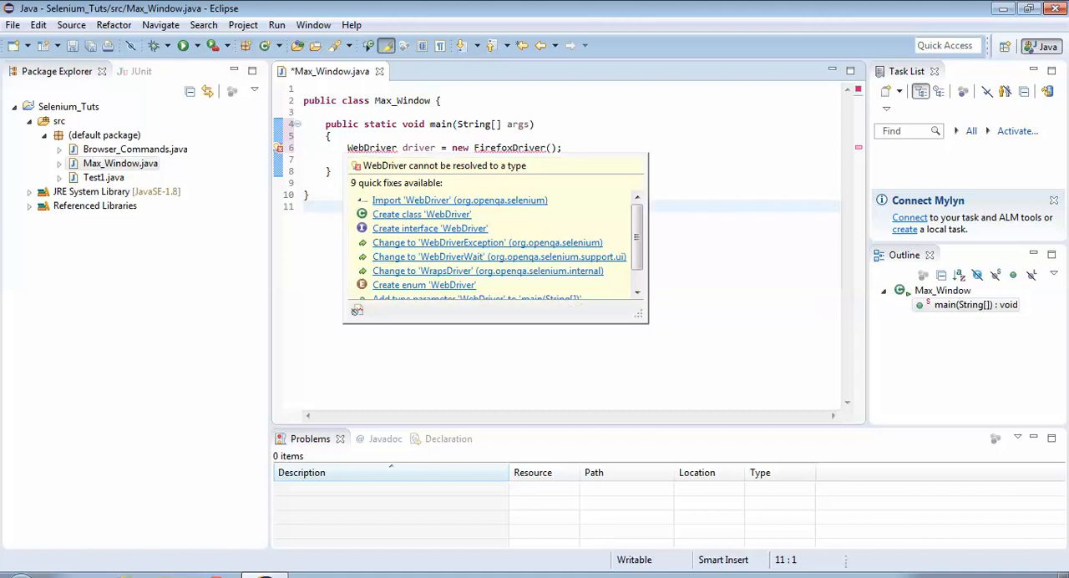
- Resolve the error by importing the FirefoxDriver class via quick fix
left_click(459, 200)
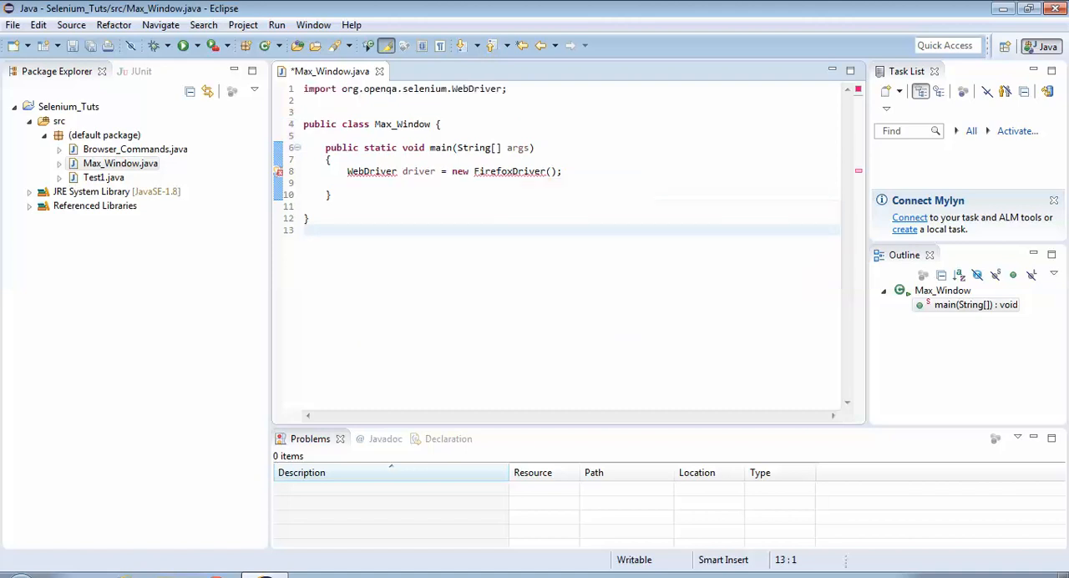
left_click(306, 230)
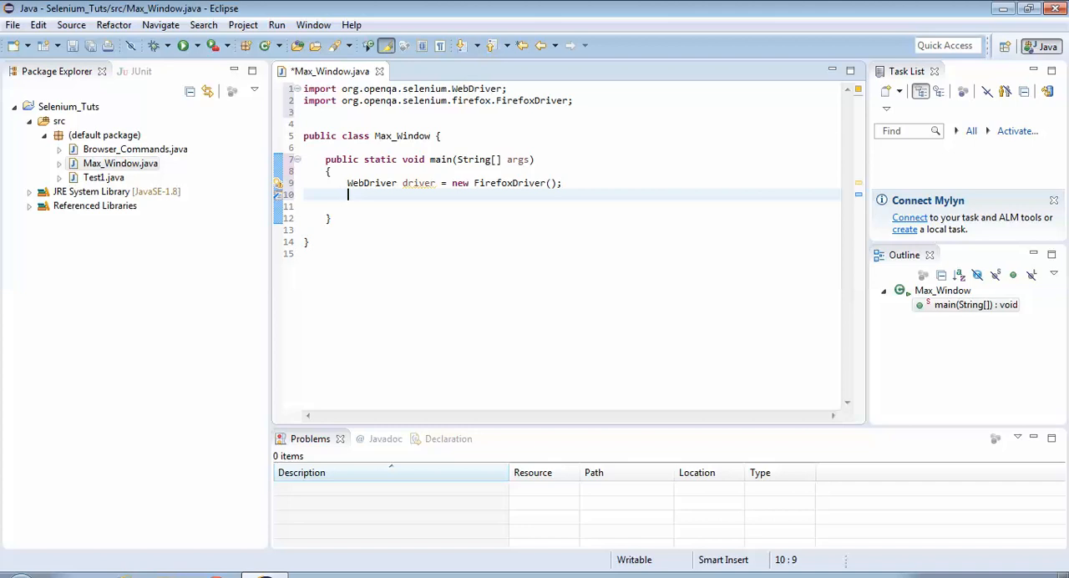
type("dri")
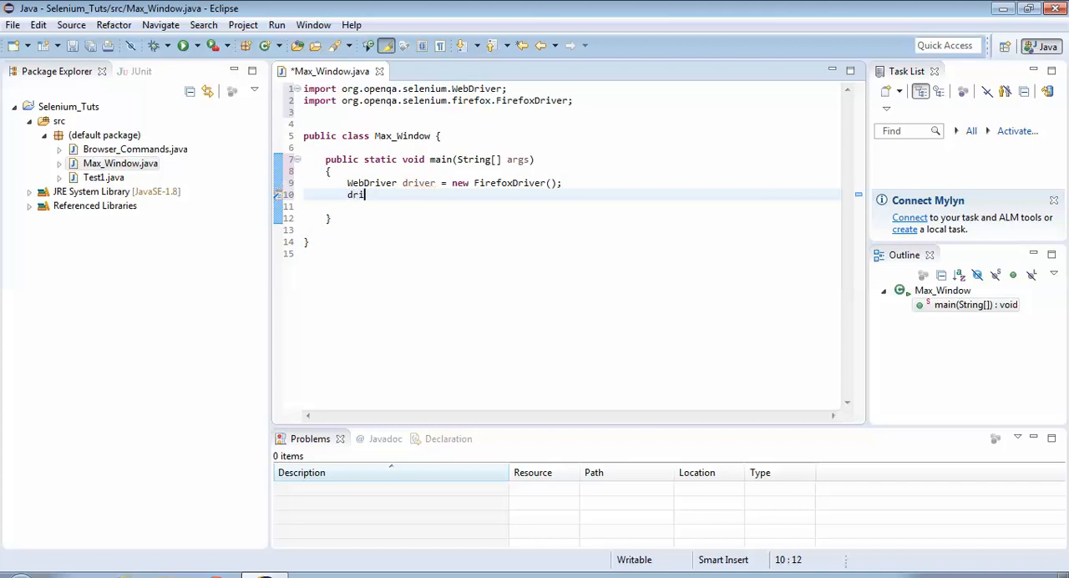
type("ver")
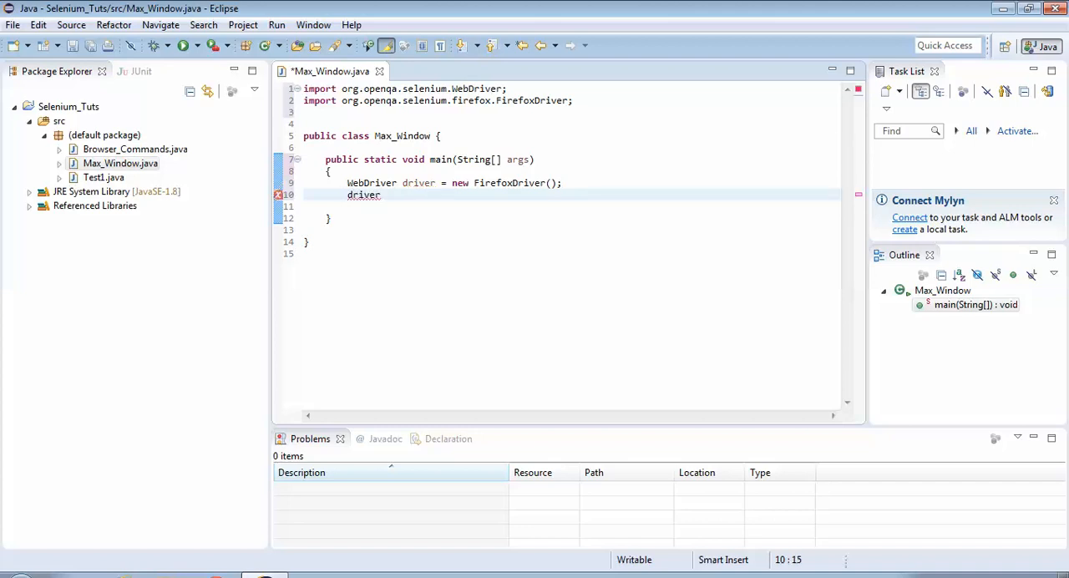
type(".")
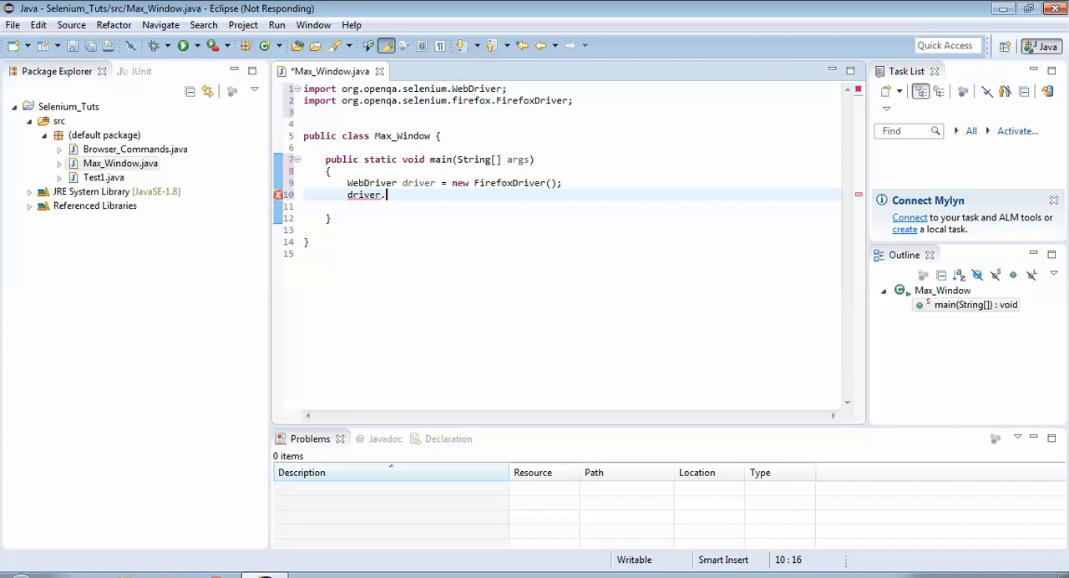
type("get();")
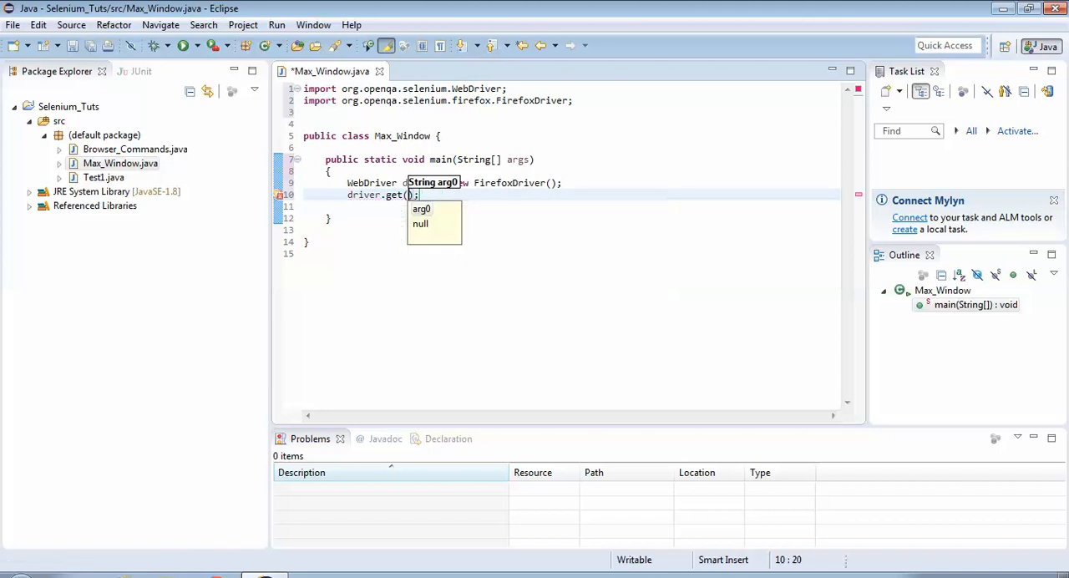
type("\"")
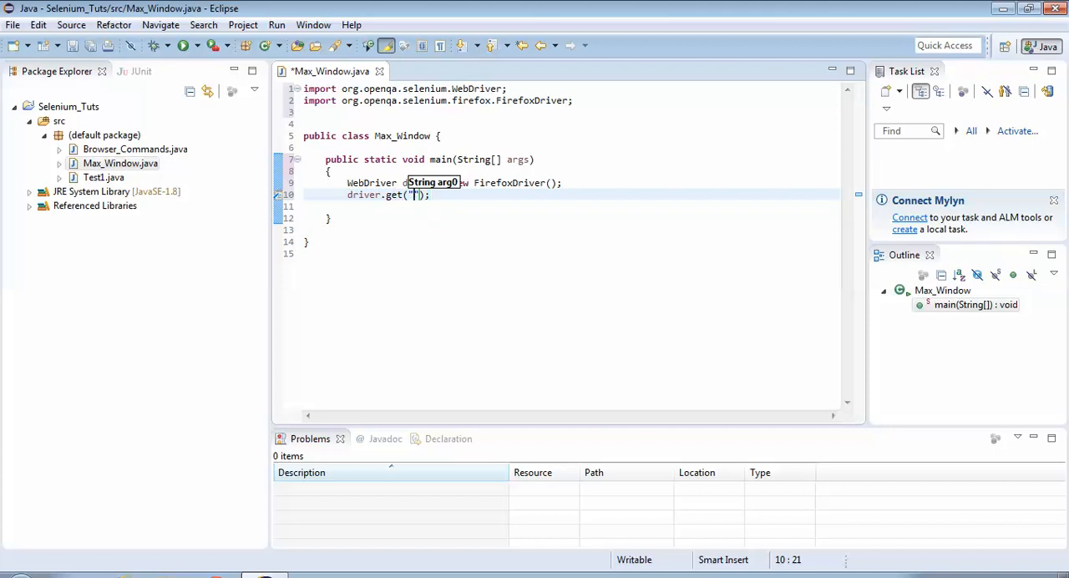
type("http://www.")
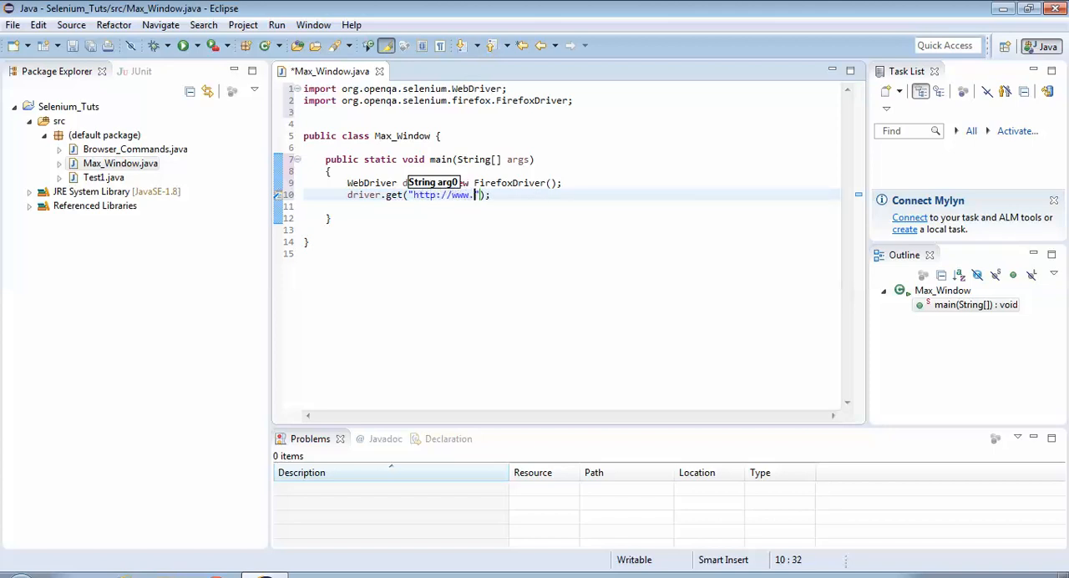
type("google.com")
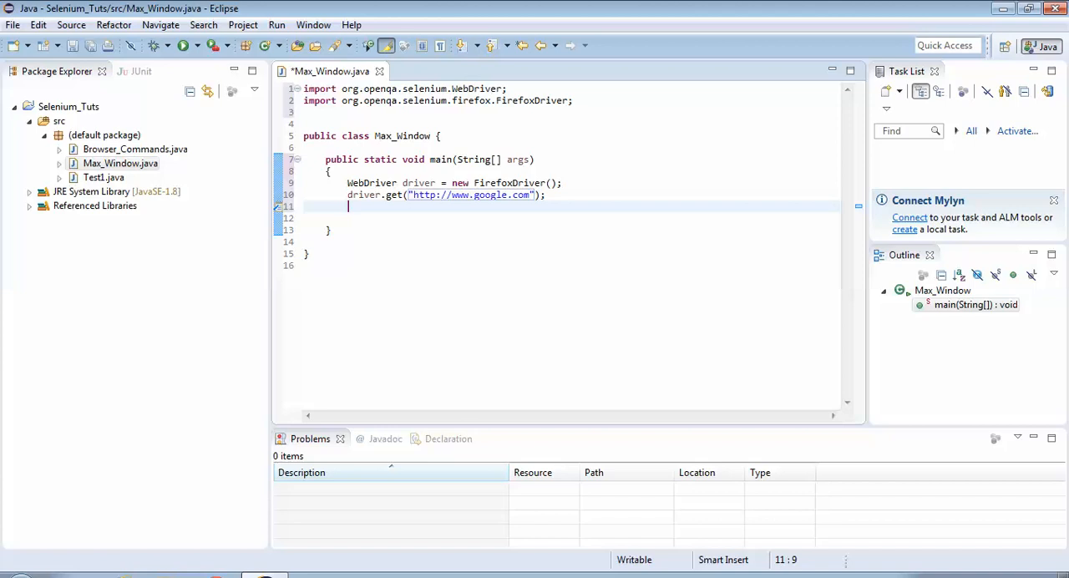
- Add driver.manage().window().maximize(); after loading Google and save the file
type("drivet")
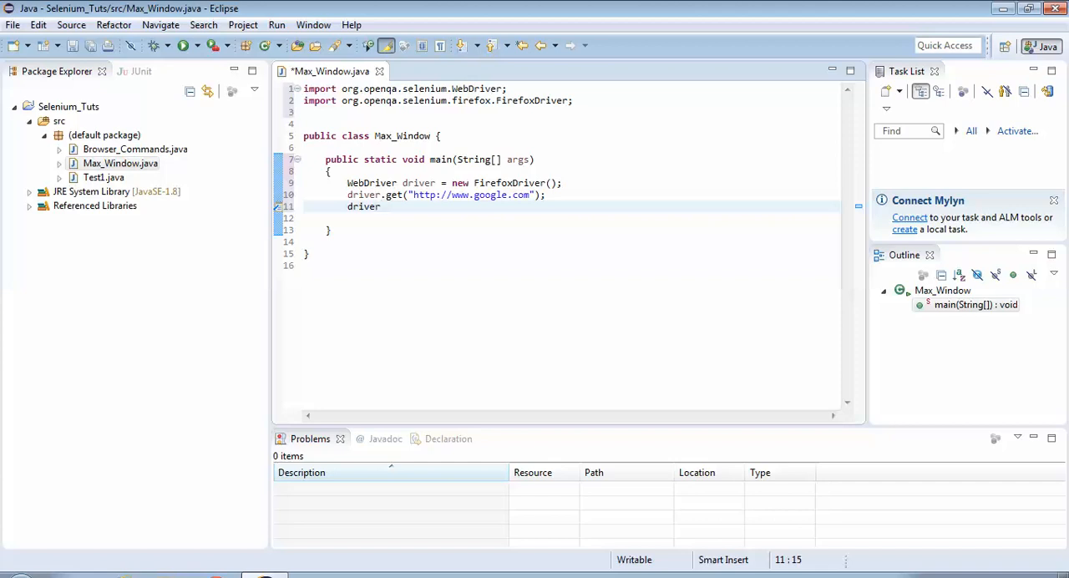
type(".ma")
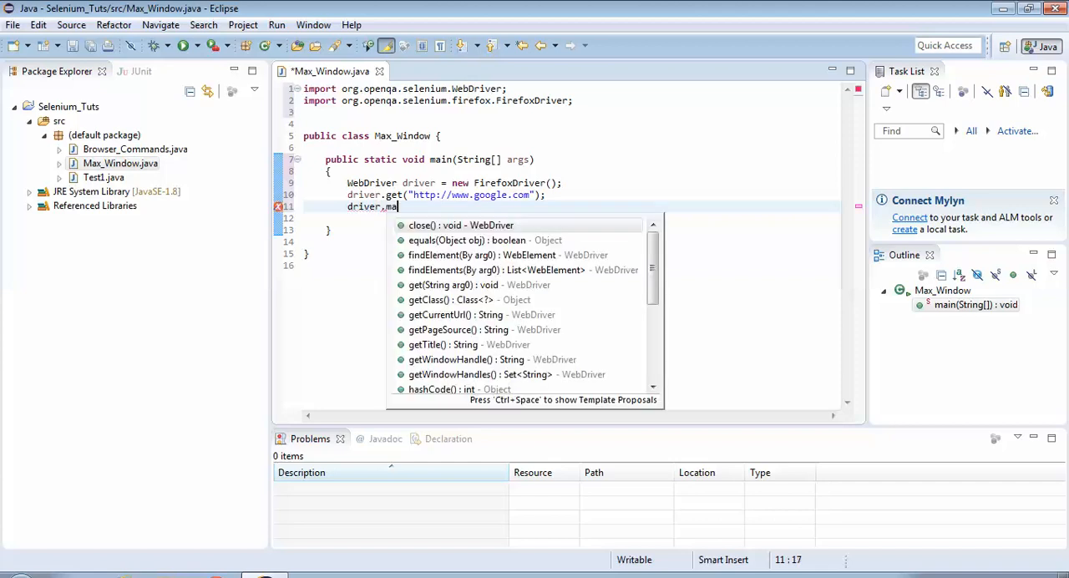
type("nage()")
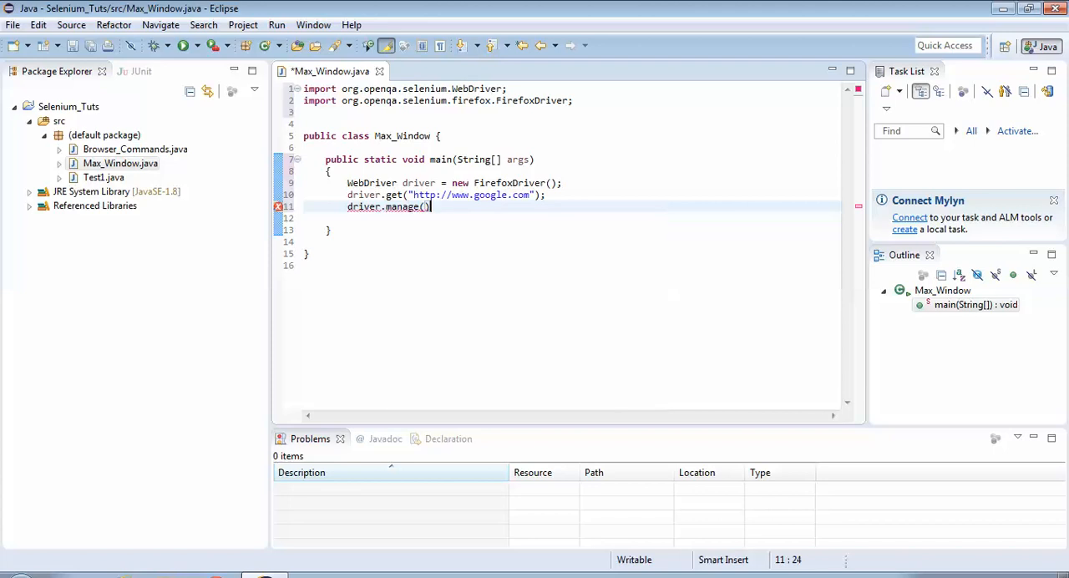
type(".")
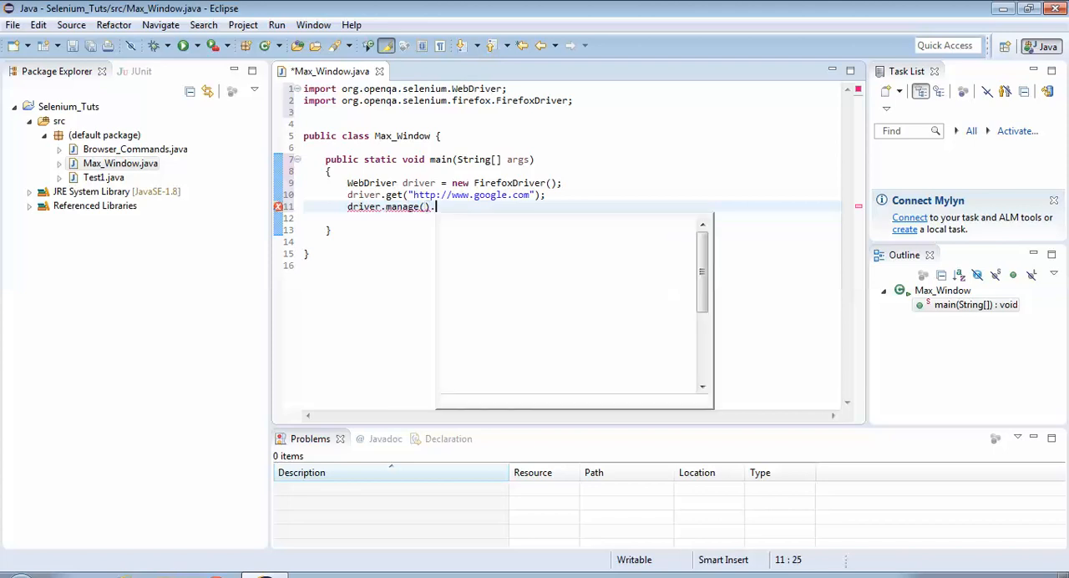
type("Win")
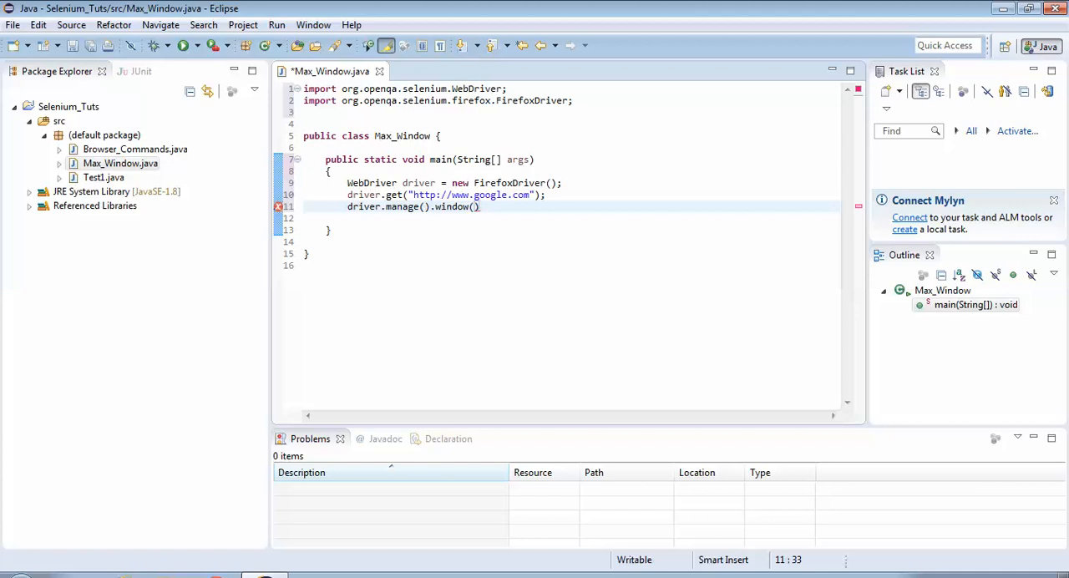
type(".")
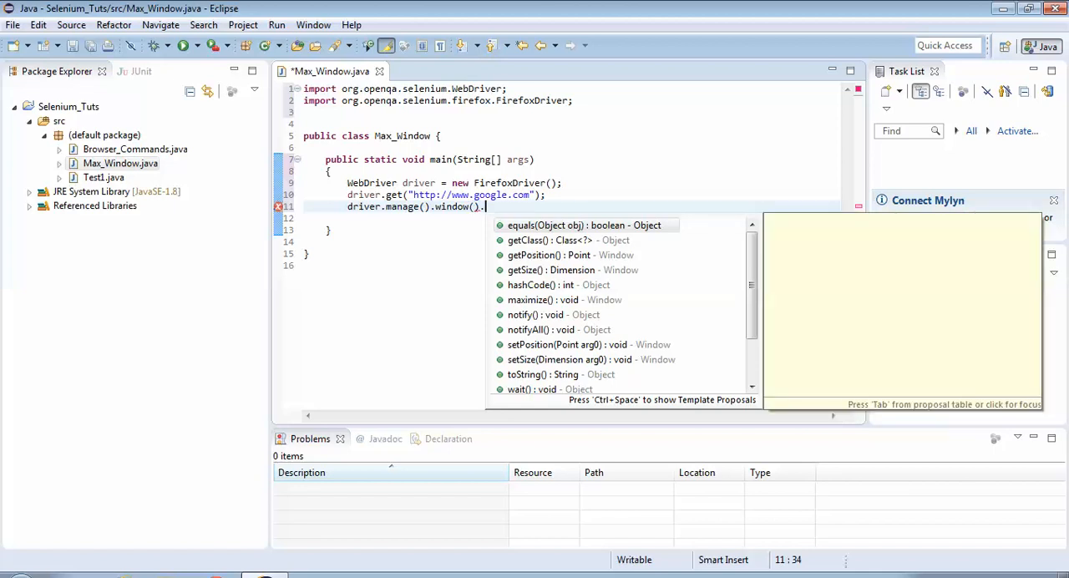
type("maximize();")
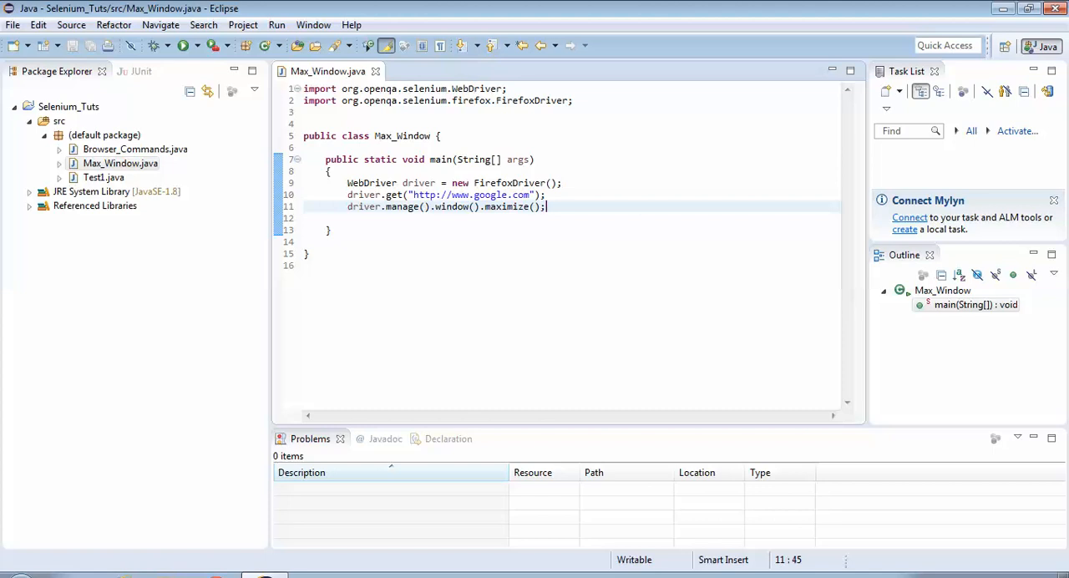
- Run Max_Window as a Java application from the editor's context menu
right_click(534, 206)
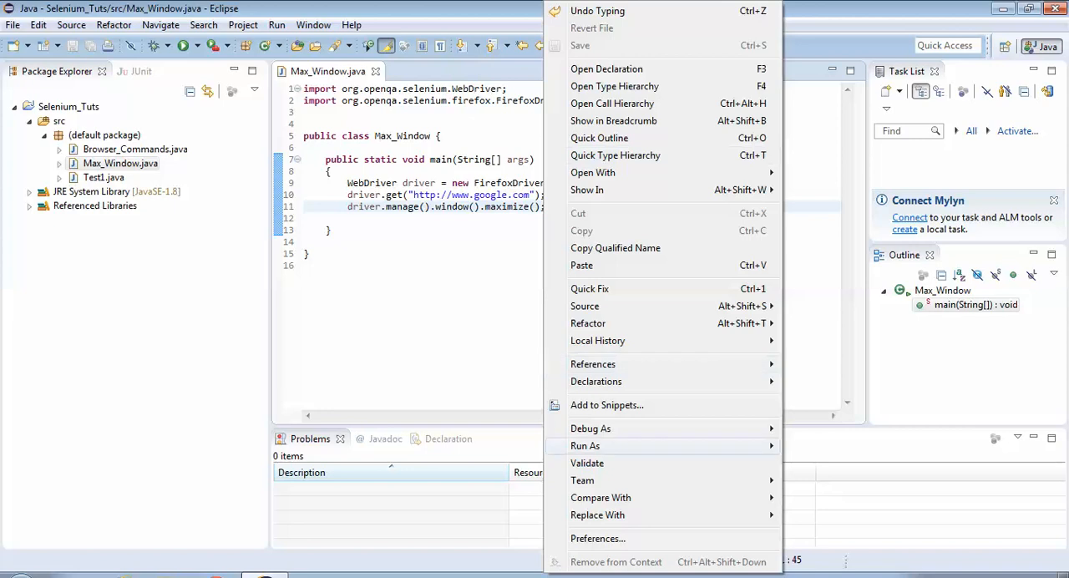
mouse_move(585, 444)
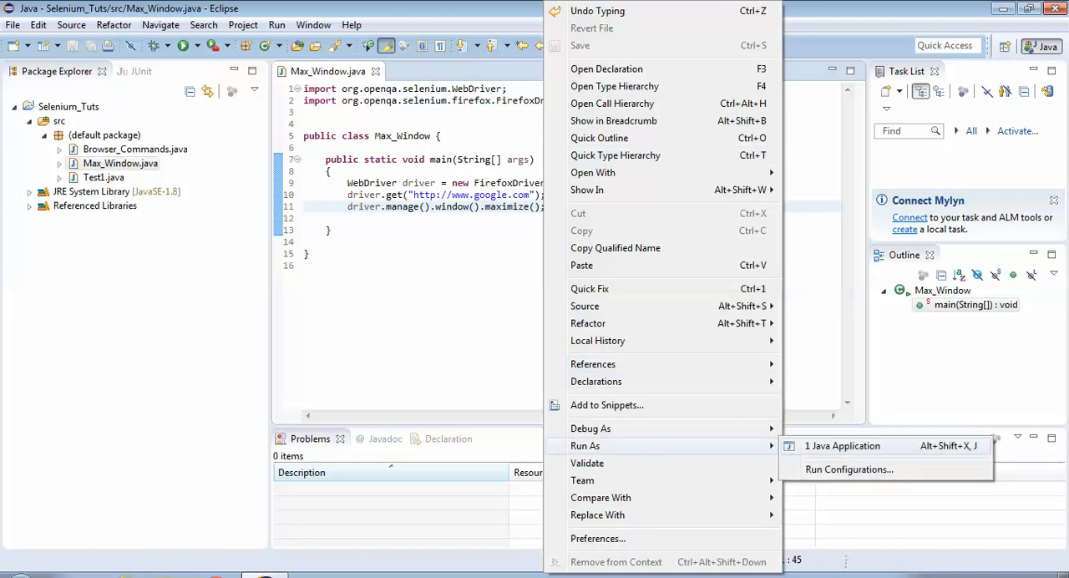
left_click(841, 445)
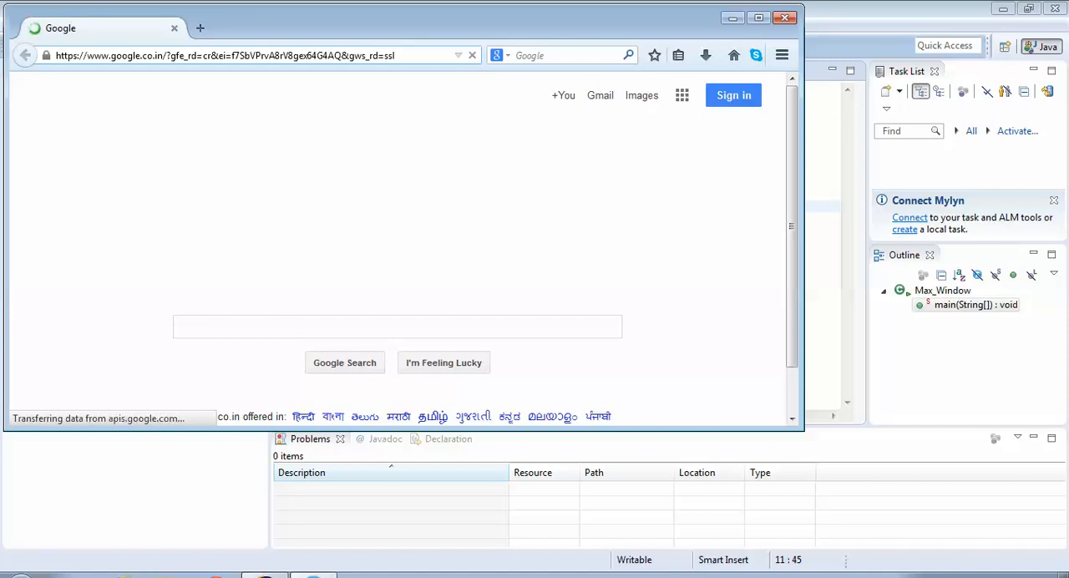
- Watch Firefox load Google and maximize, then bring Eclipse back to the front
left_click(250, 57)
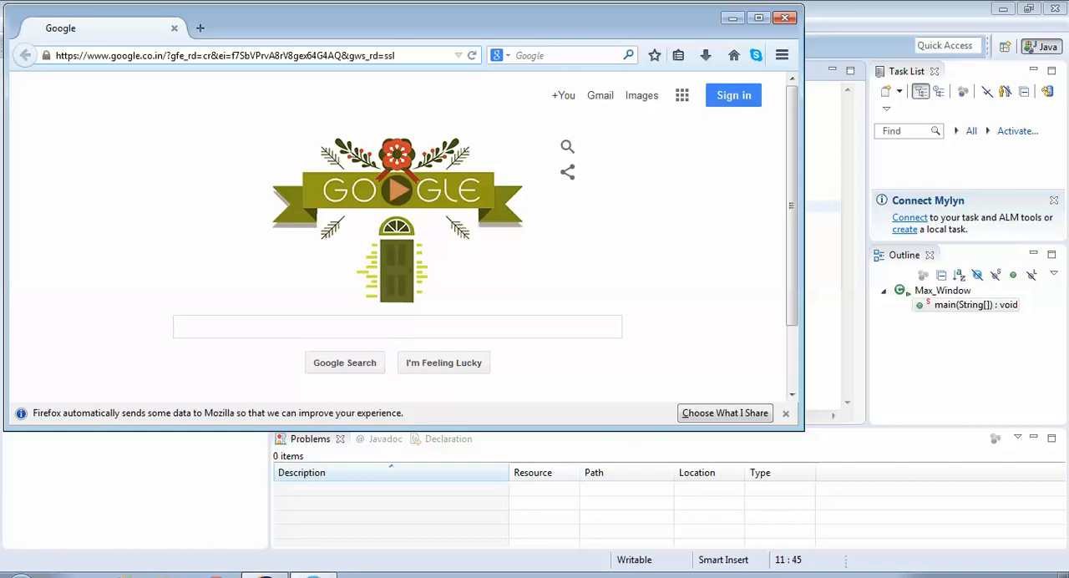
left_click(759, 19)
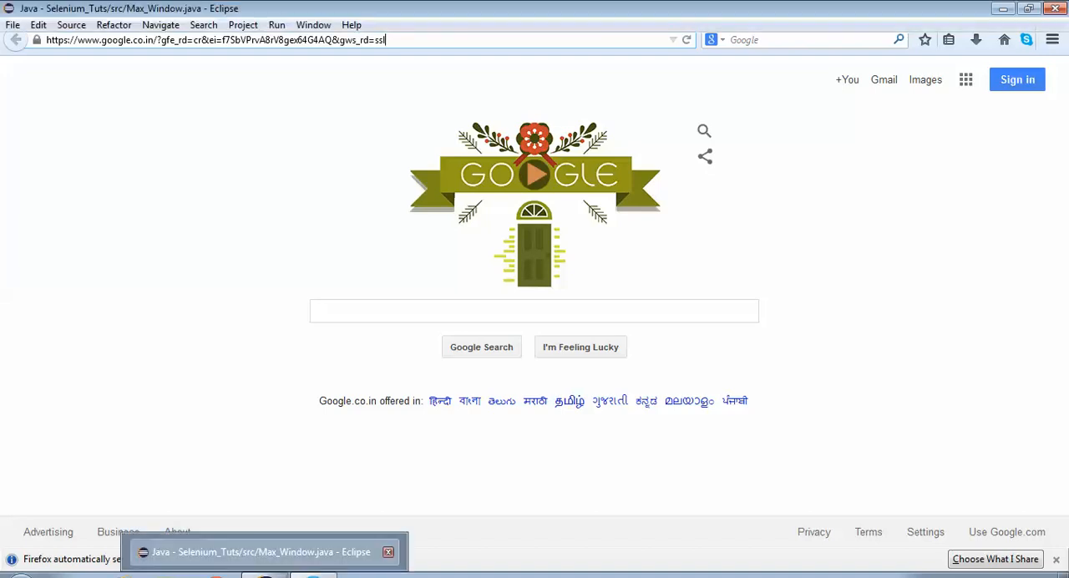
left_click(264, 551)
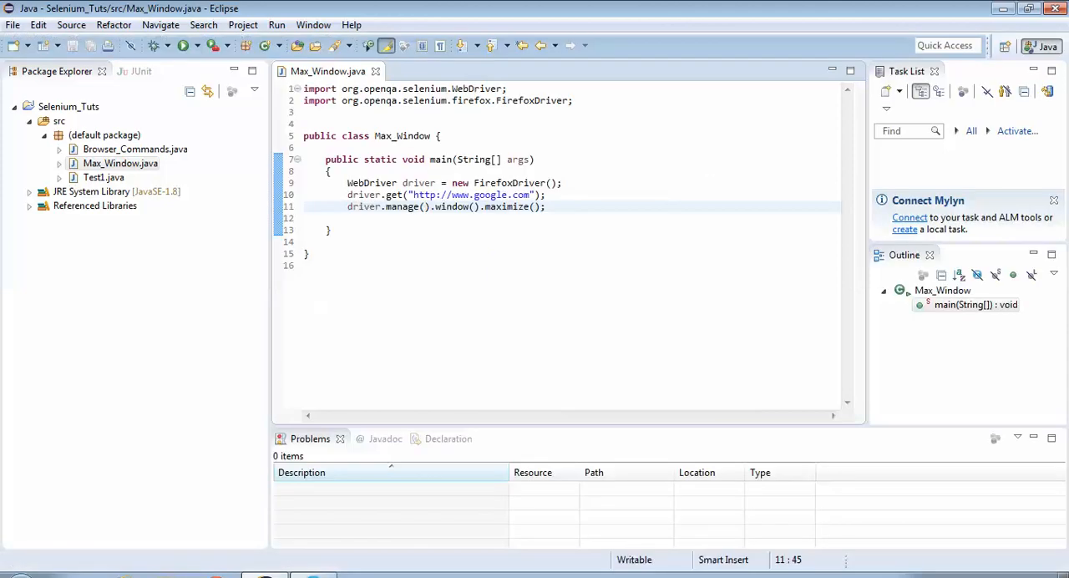